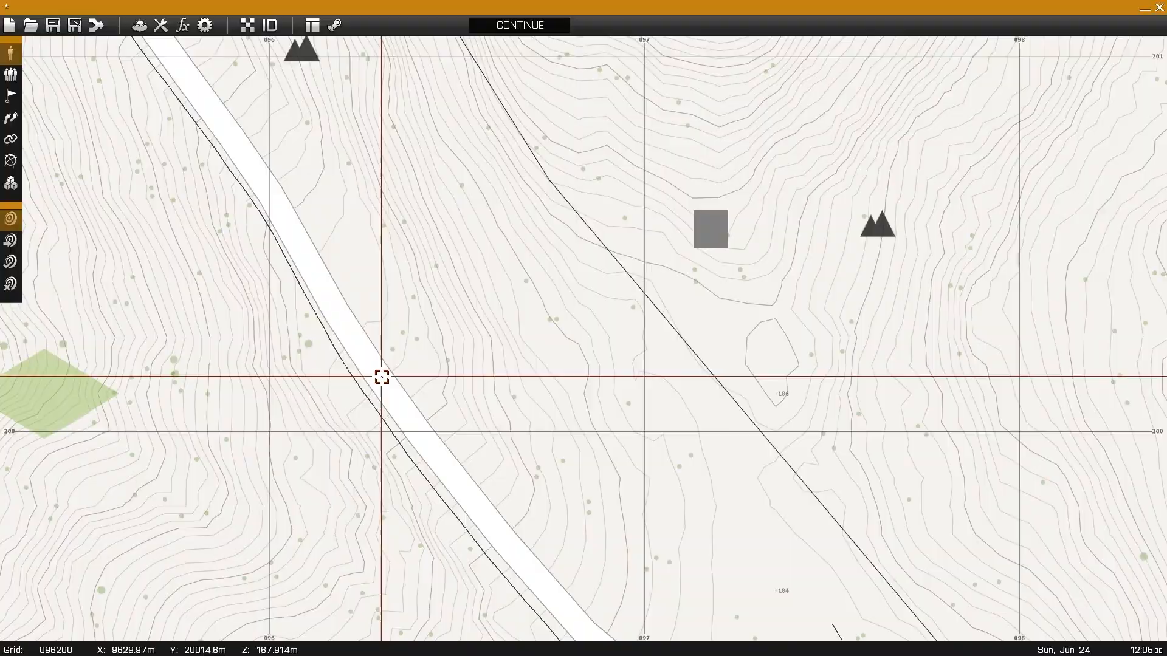
Place an Empty-side Cars-class Hunter (NATO) beside the road with Vehicle Lock set to Locked (player).
double_click(379, 376)
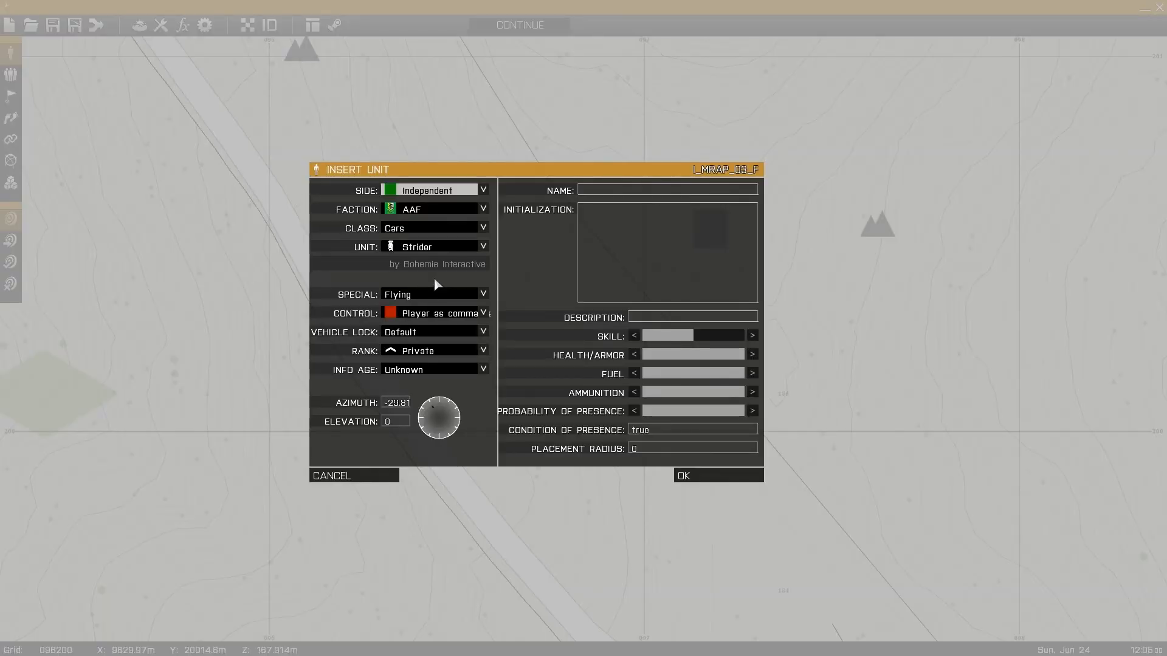
left_click(431, 189)
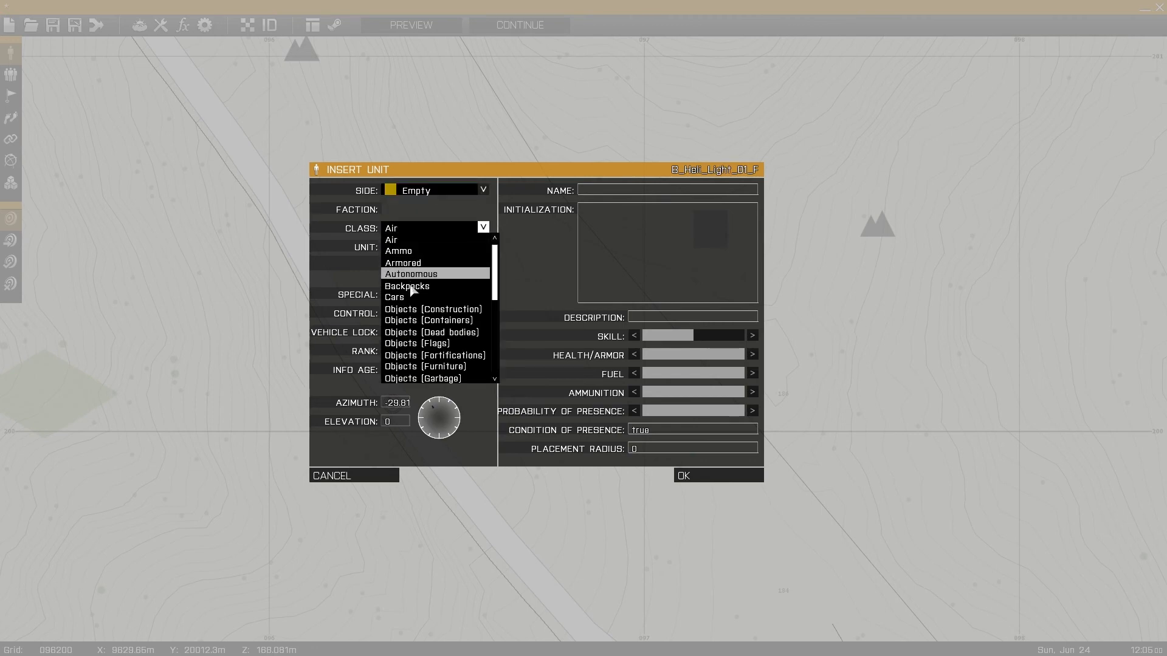
left_click(394, 296)
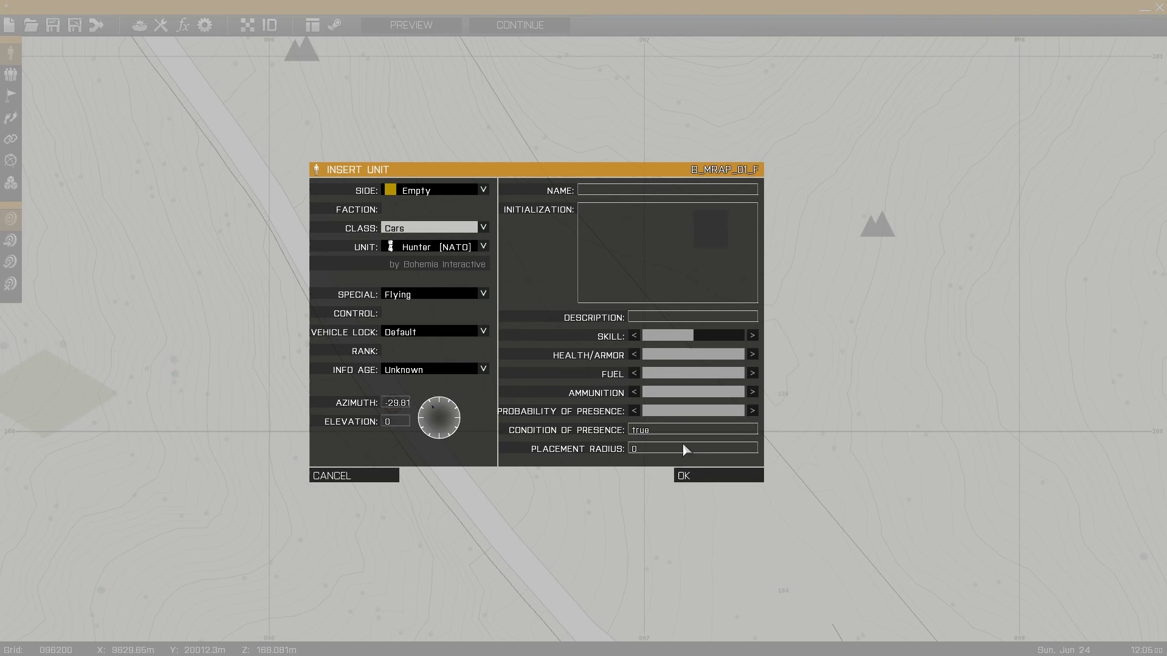
left_click(483, 331)
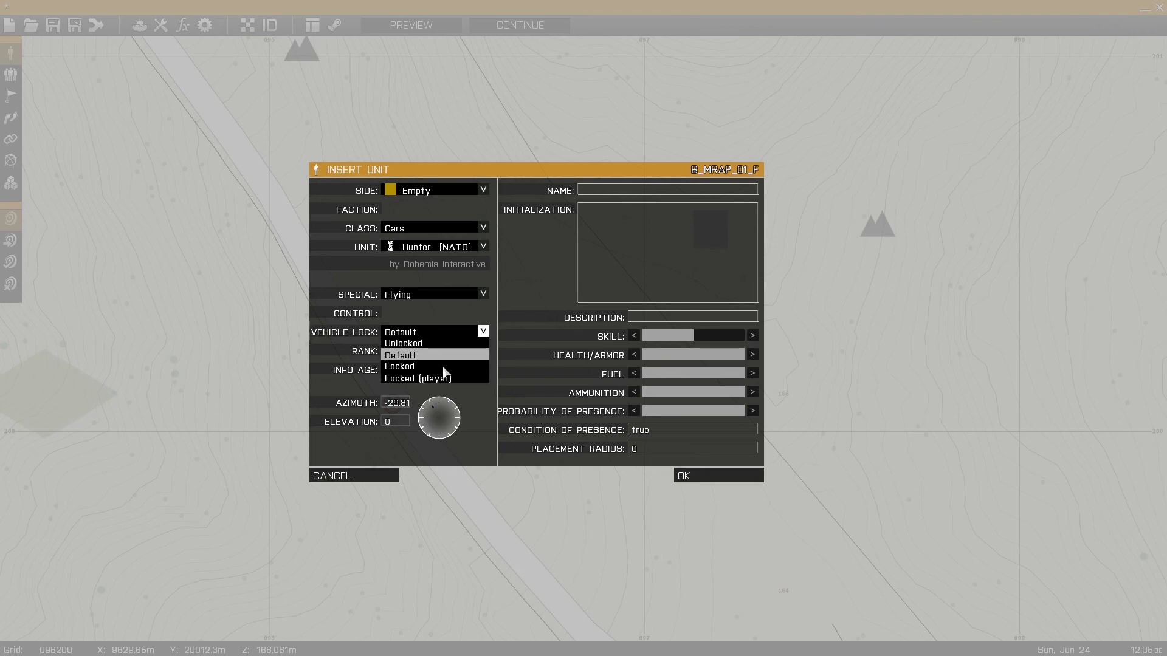
mouse_move(435, 378)
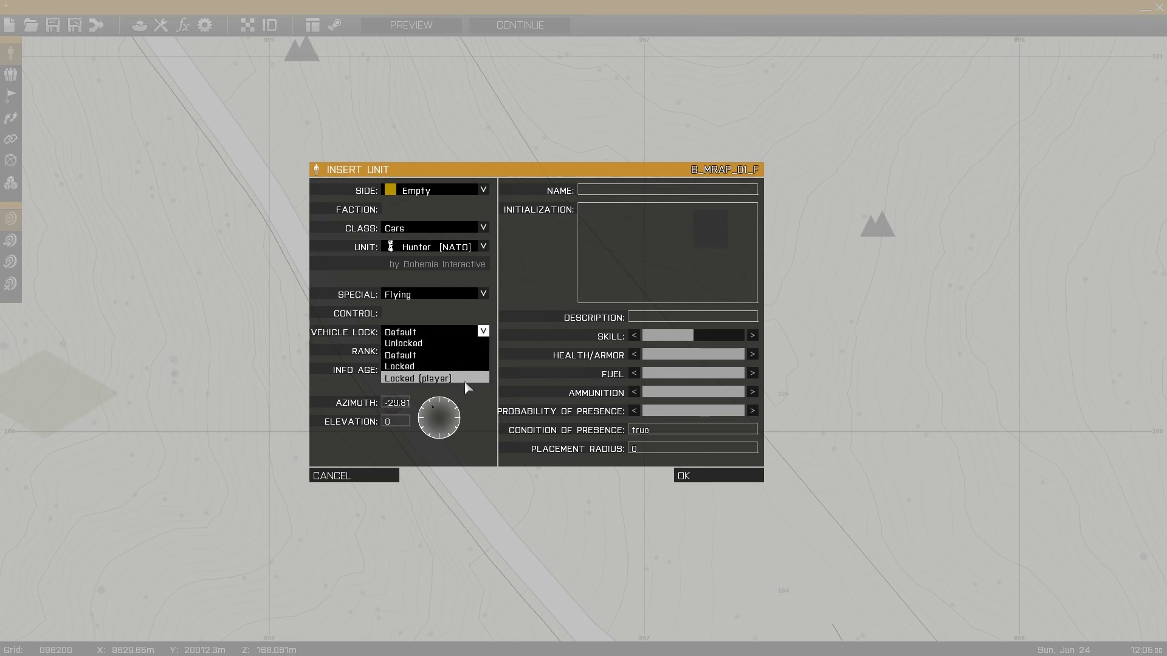
left_click(416, 378)
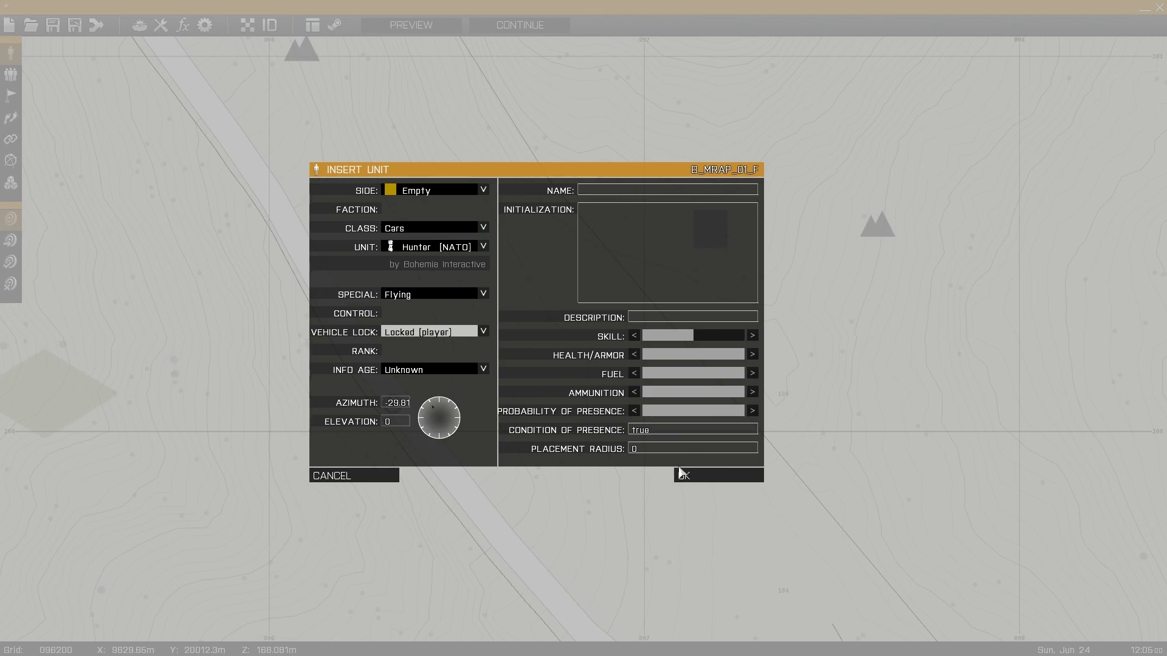
left_click(716, 475)
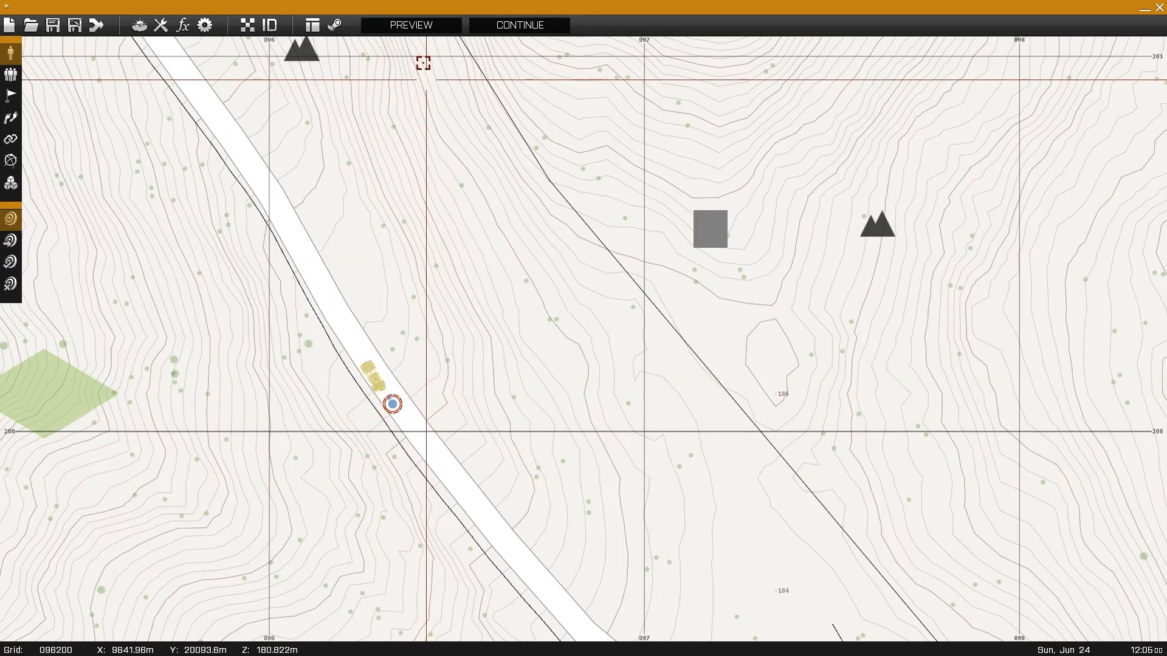
left_click(410, 24)
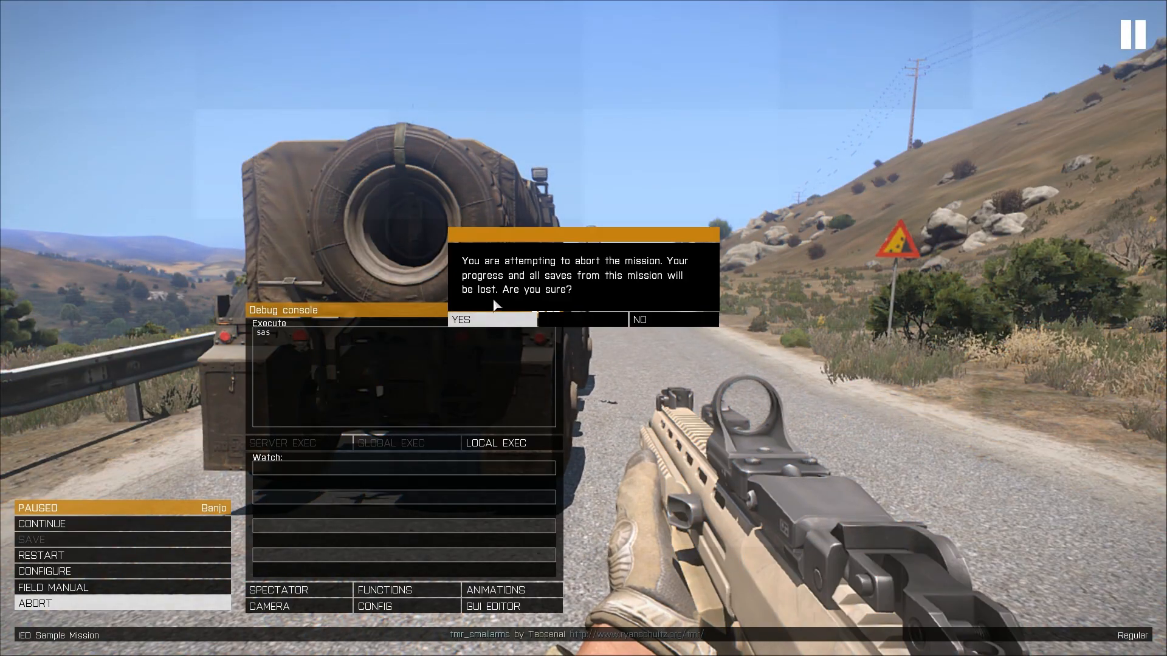
left_click(490, 320)
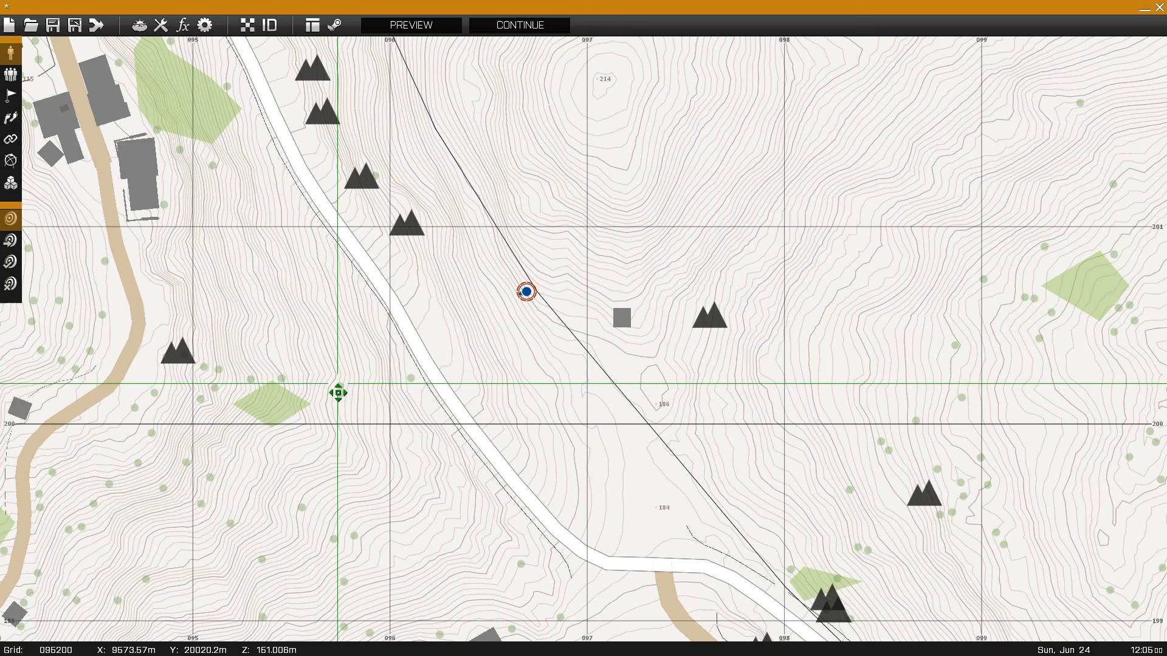
Place an Independent AAF Strider on the road named car1.
double_click(526, 291)
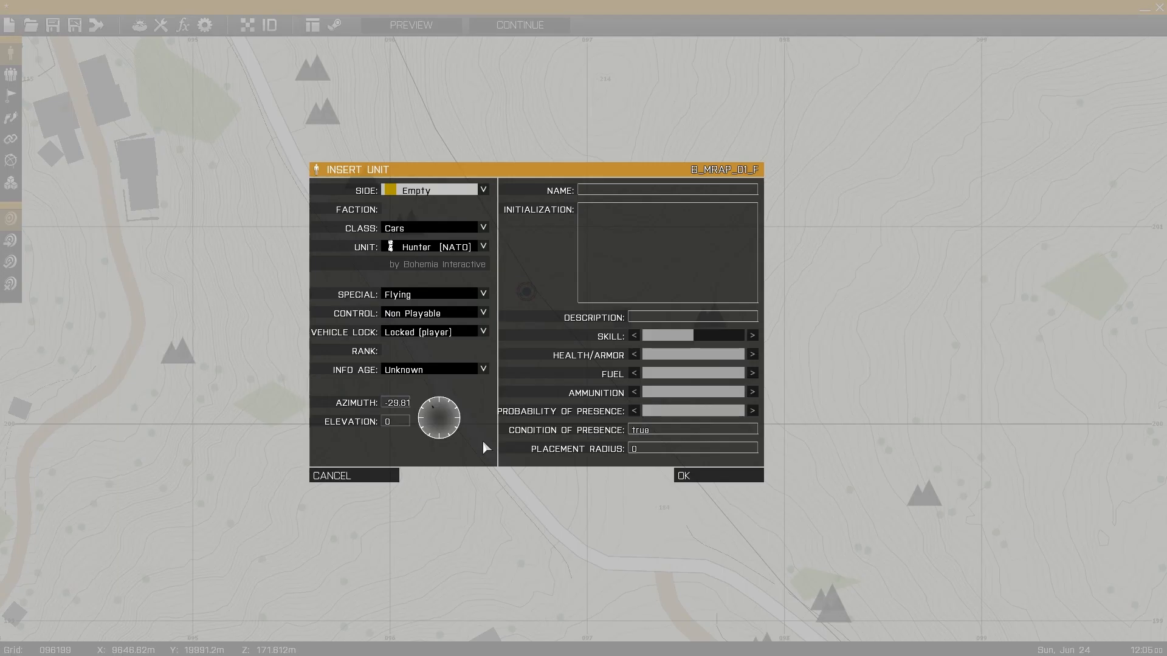
left_click(482, 189)
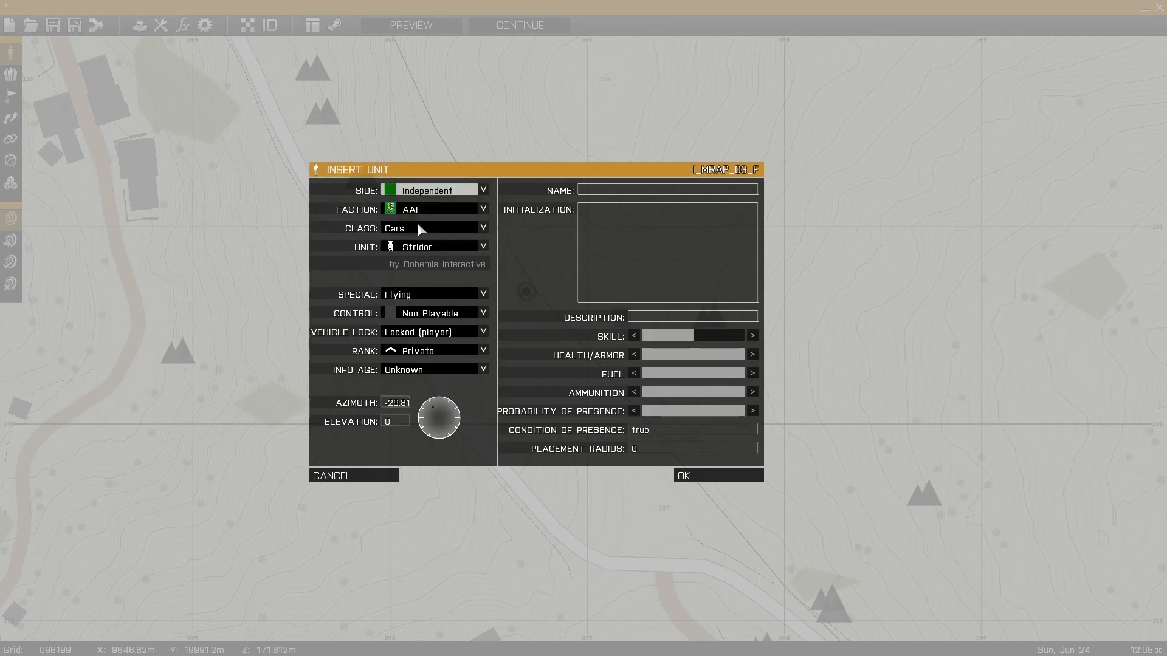
mouse_move(604, 172)
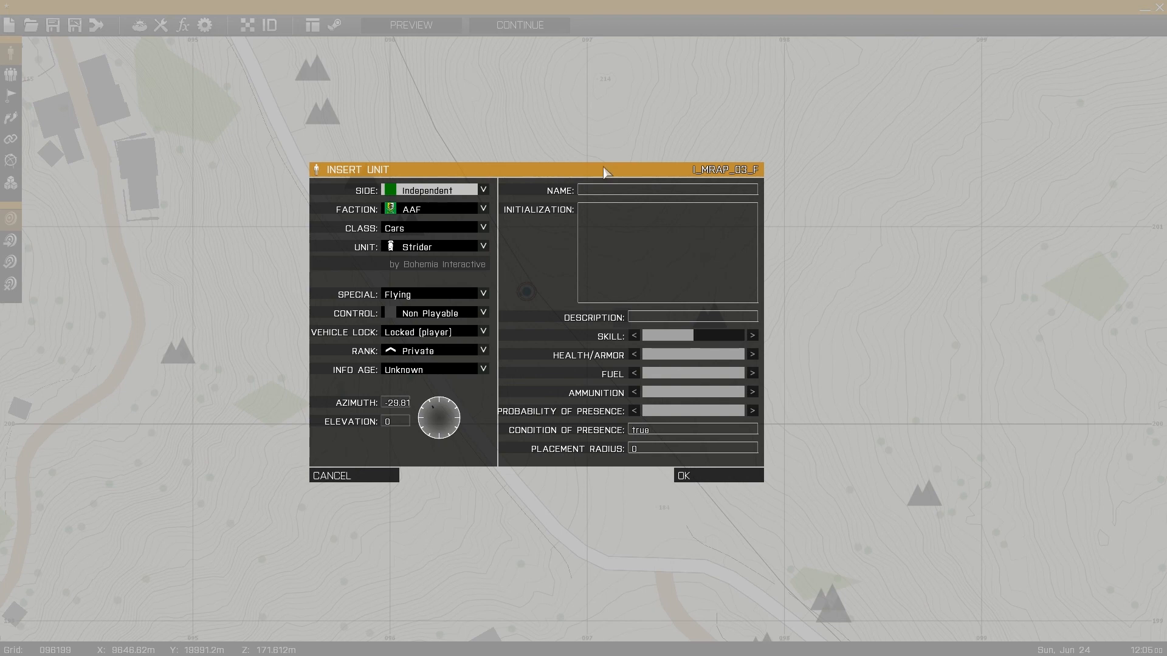
type("car1")
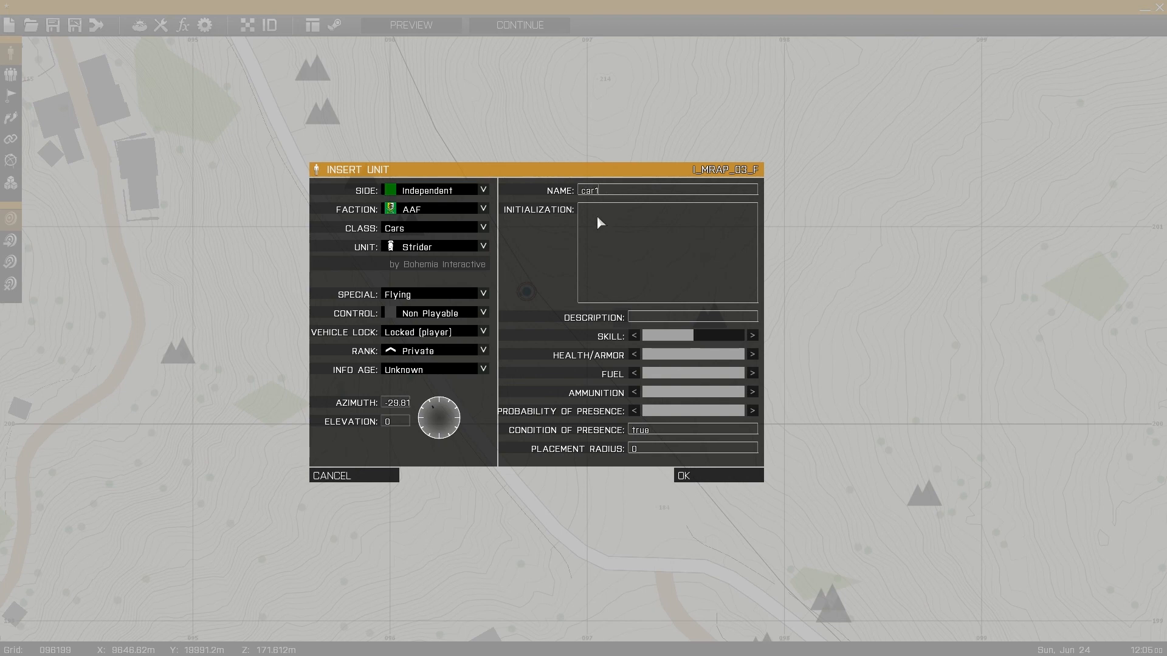
left_click(717, 475)
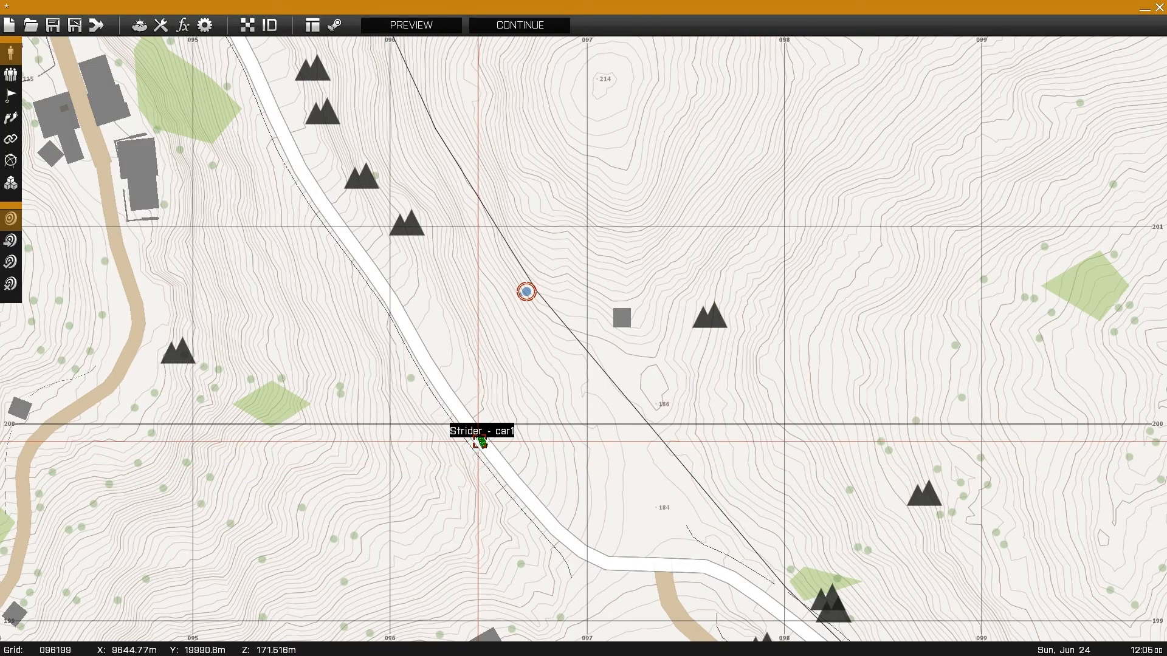
Nudge car1 along the road and set its Vehicle Lock to Unlocked.
left_click_drag(481, 442, 500, 446)
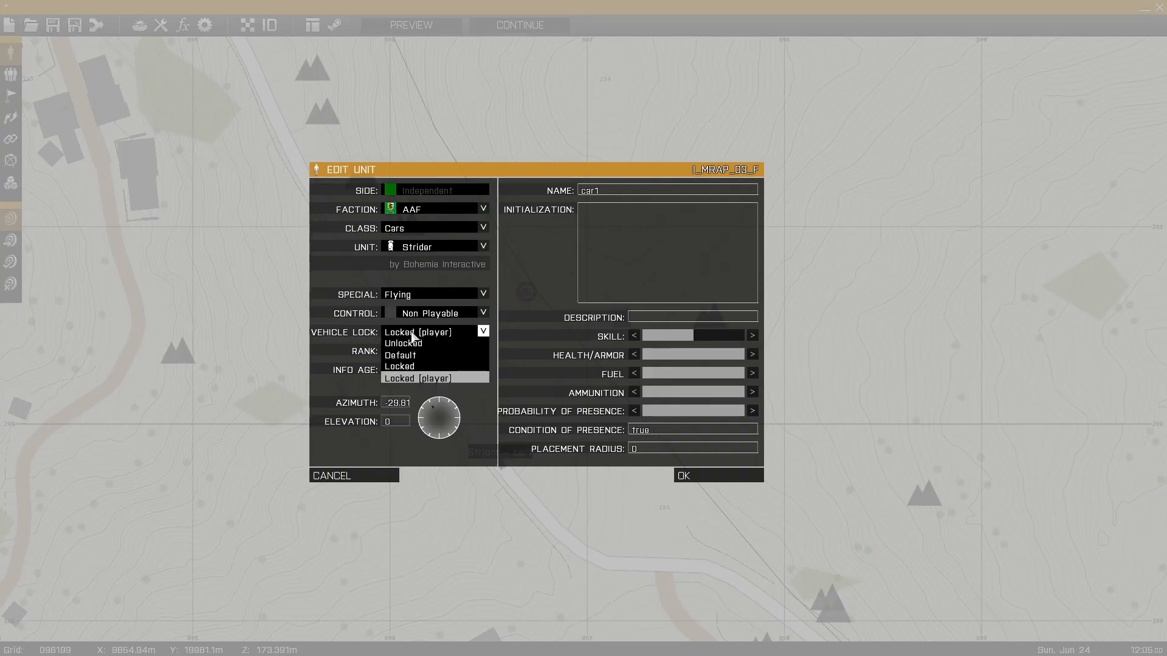
left_click(404, 342)
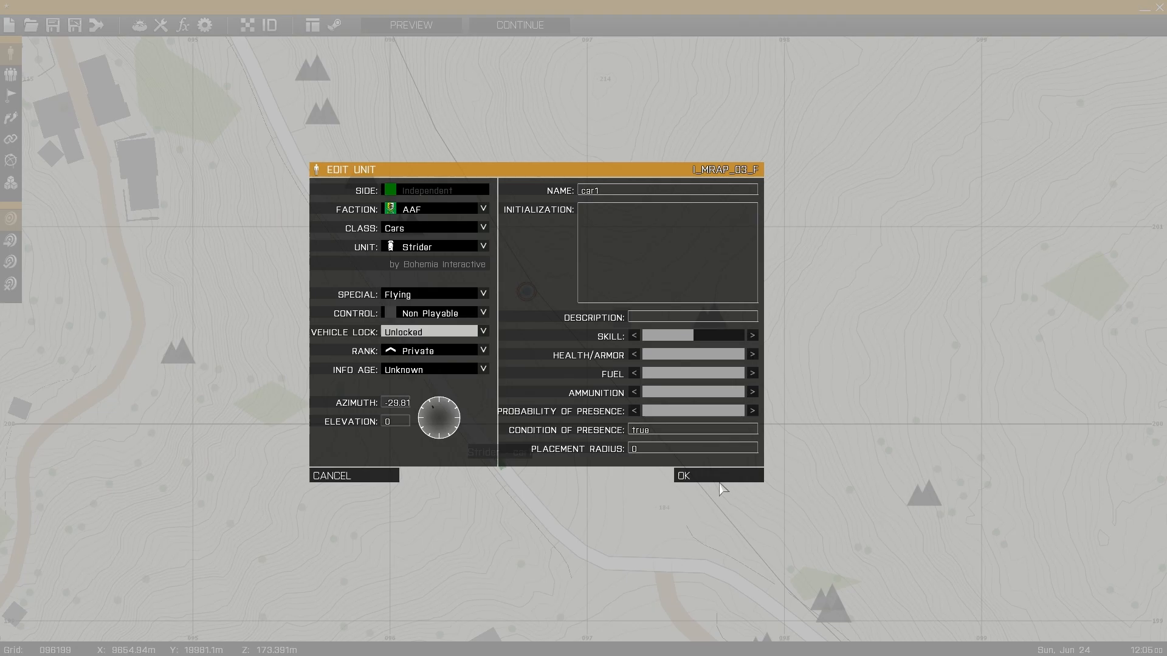
left_click(681, 475)
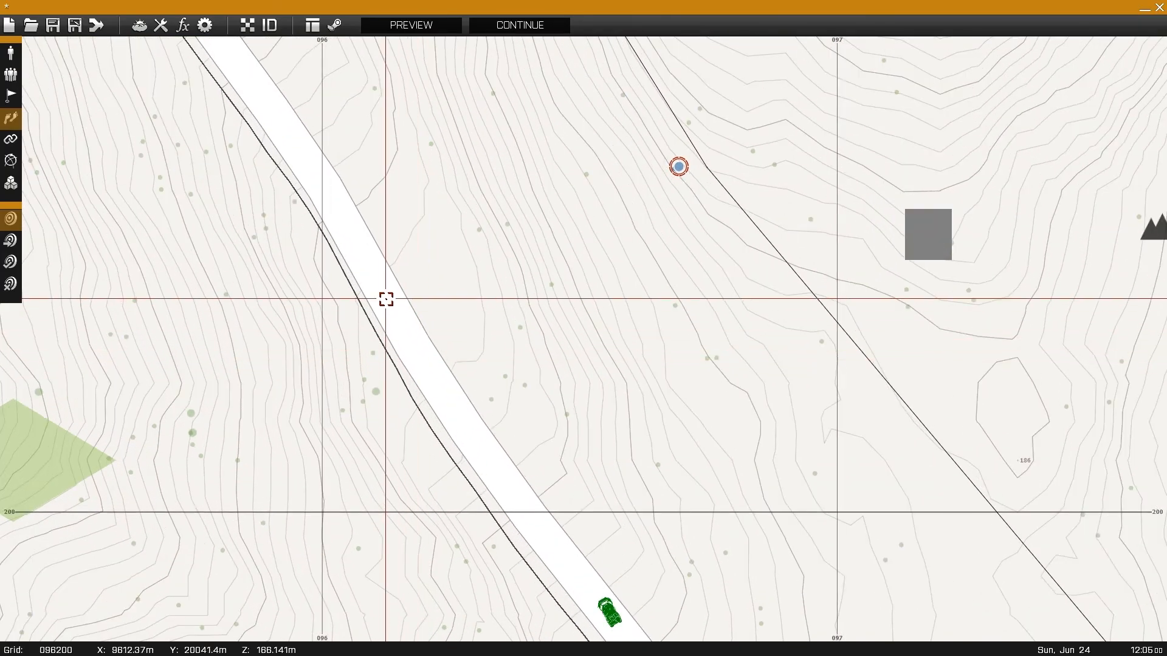
Give the rifleman the initialization 'this moveInCargo car1' so he starts in car1's cargo.
double_click(678, 164)
type("this")
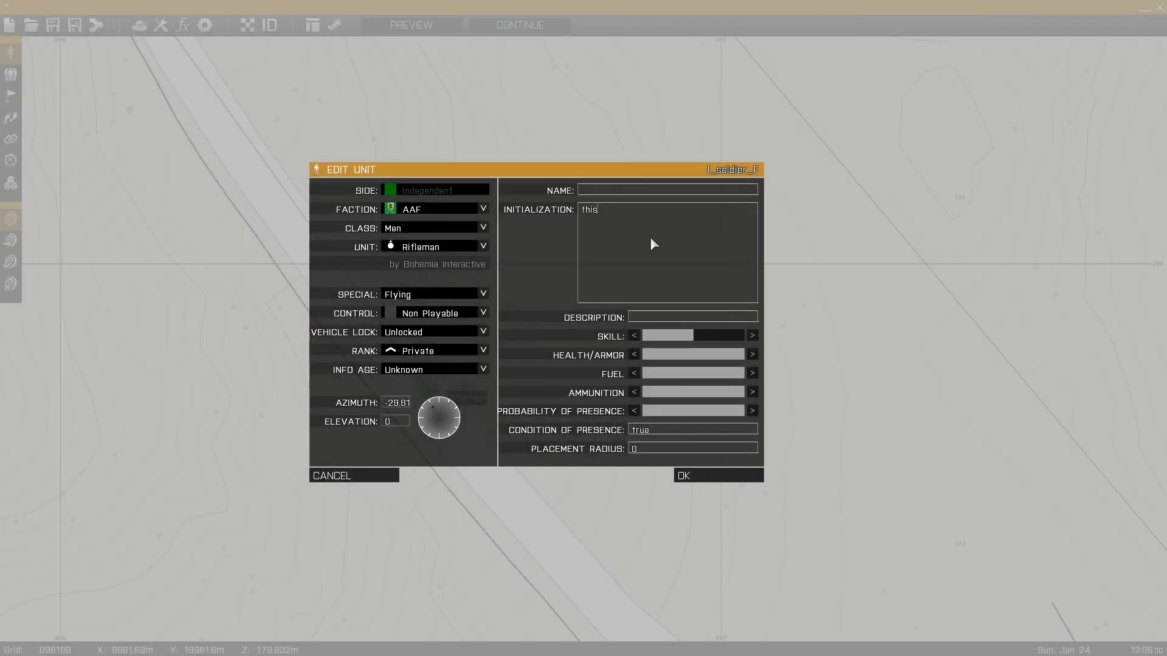
type("moveInCargo car1")
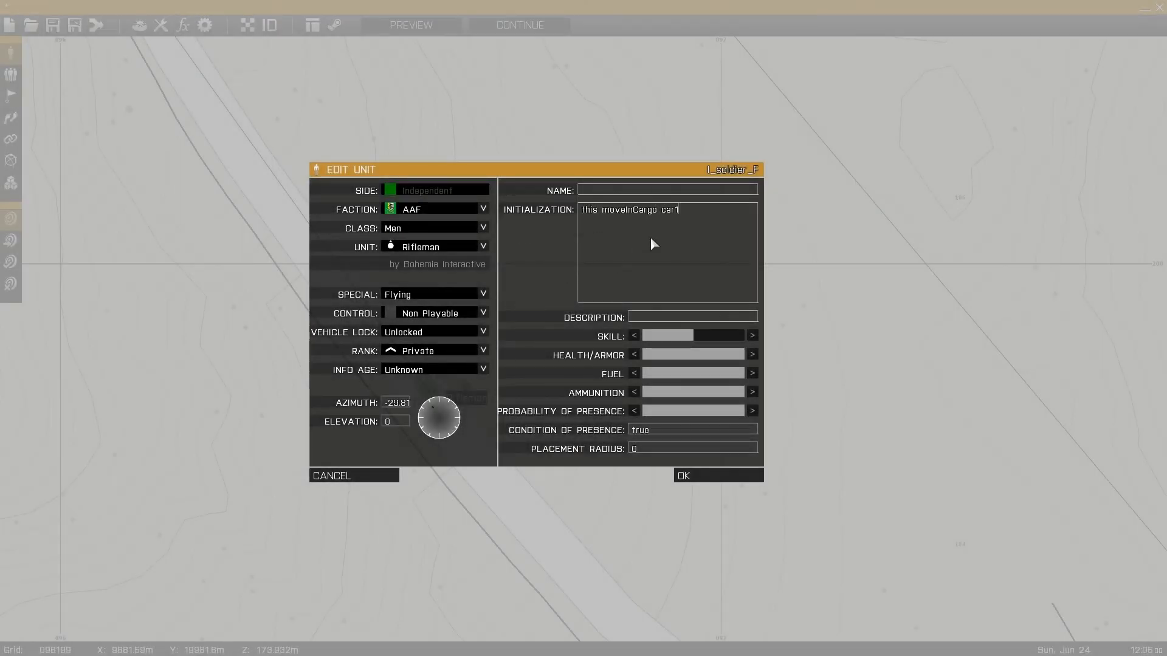
left_click(681, 476)
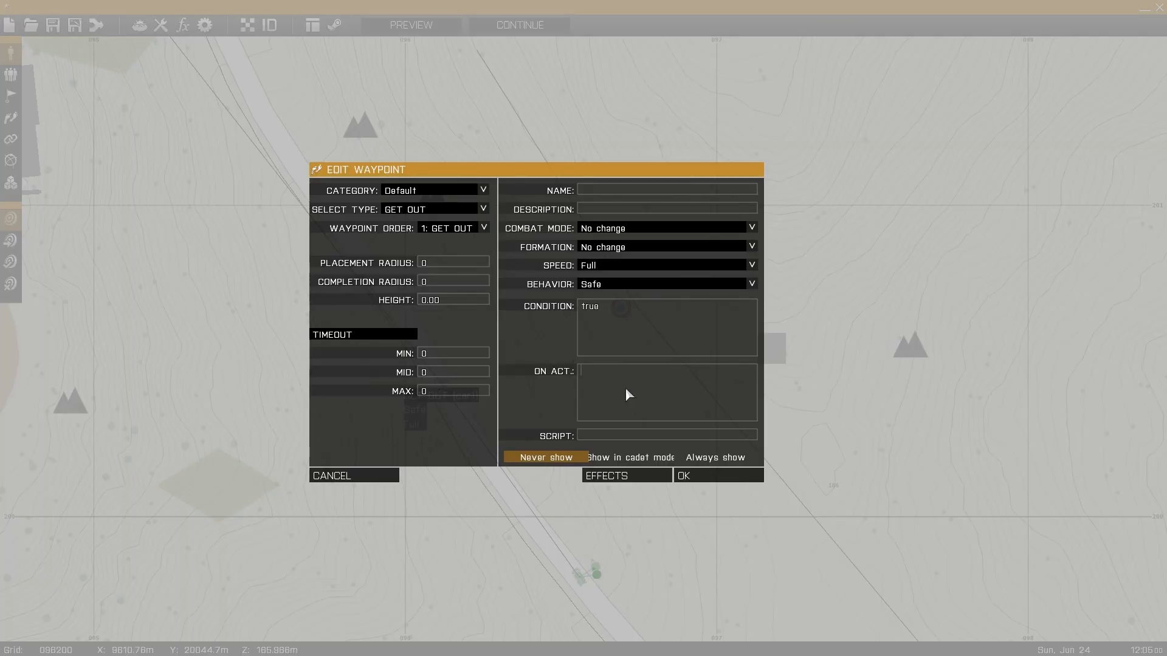
Set the Get Out waypoint's On Act to 'car1 lock true' and launch the mission preview.
type("car1")
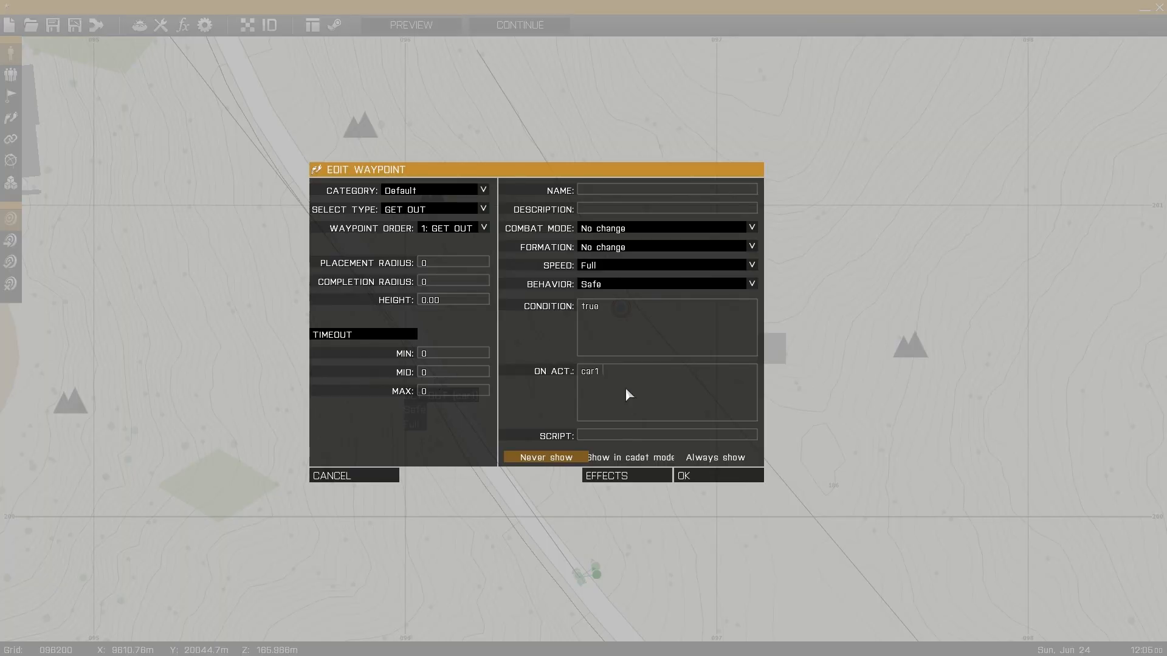
type("lock true")
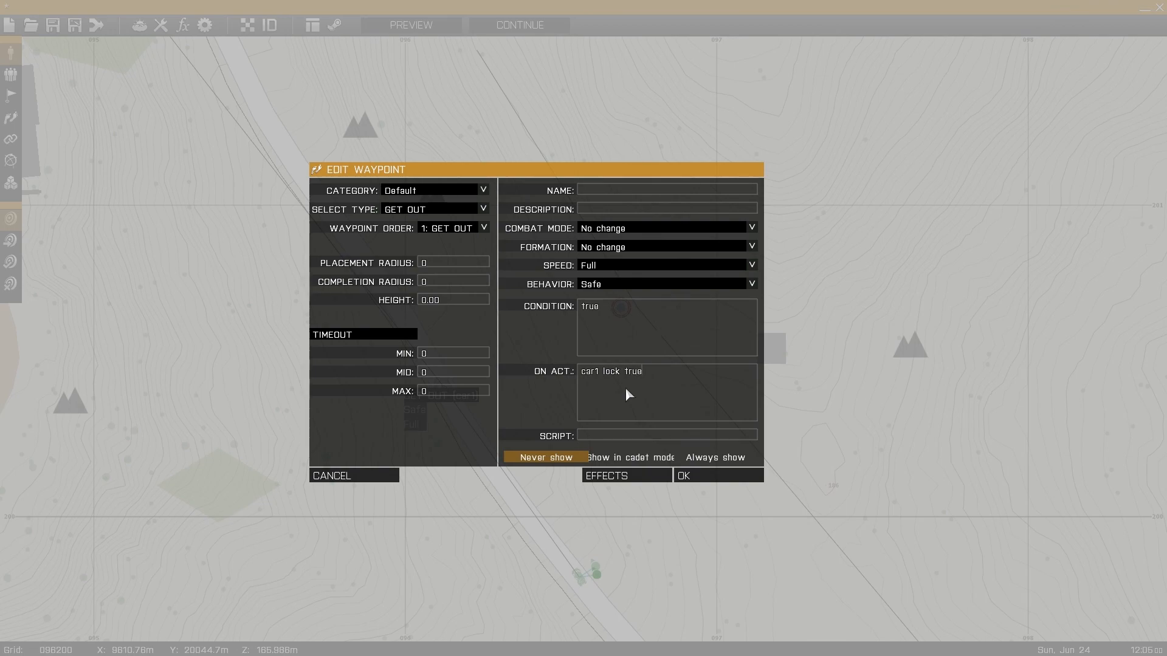
left_click(682, 475)
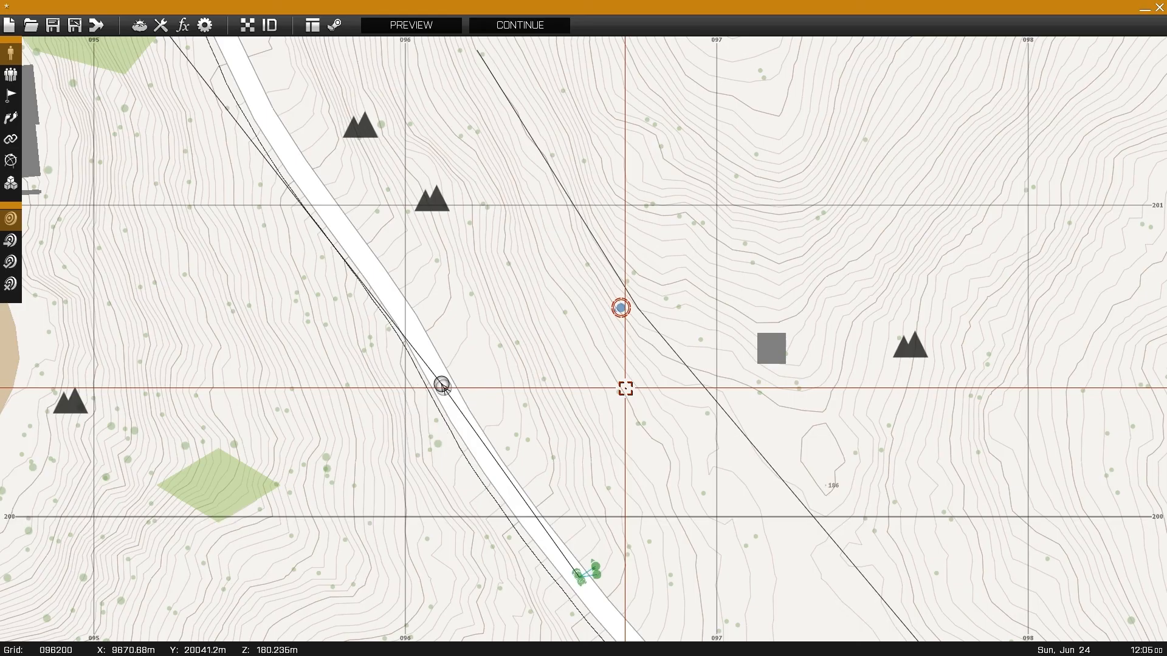
mouse_move(412, 24)
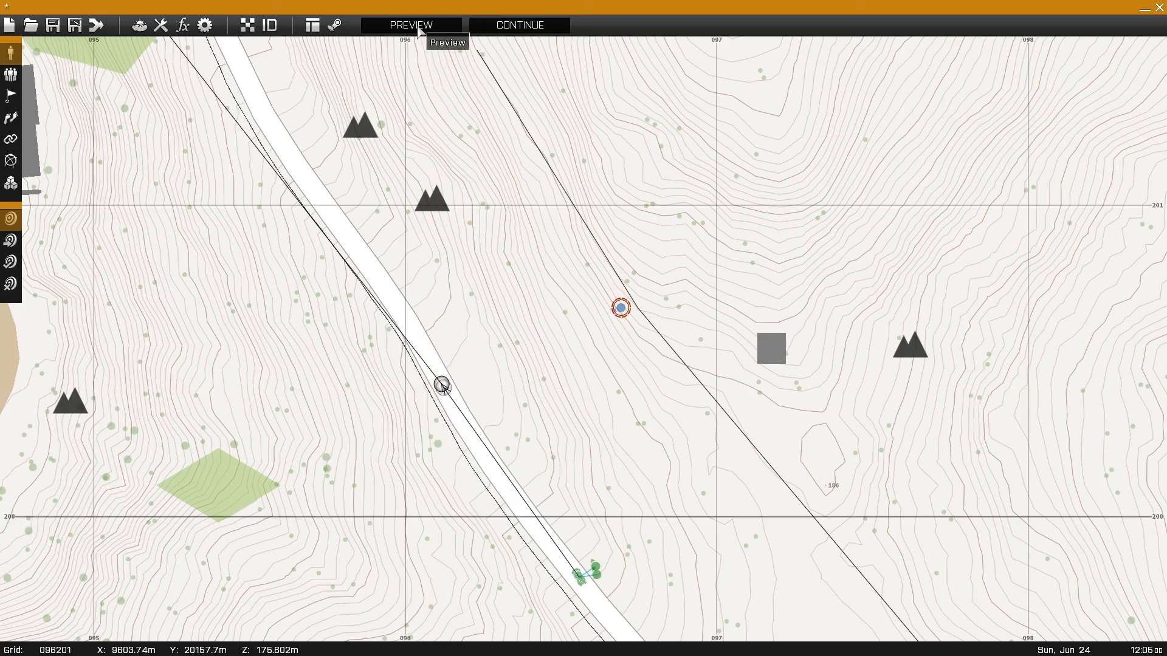
left_click(411, 24)
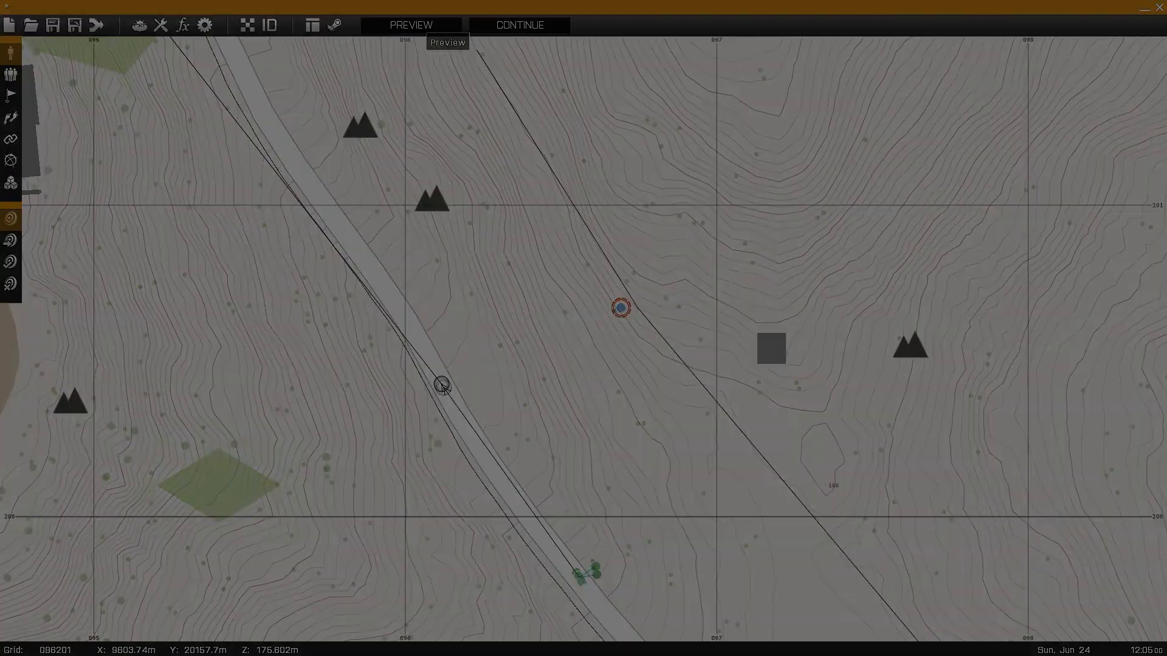
left_click(409, 25)
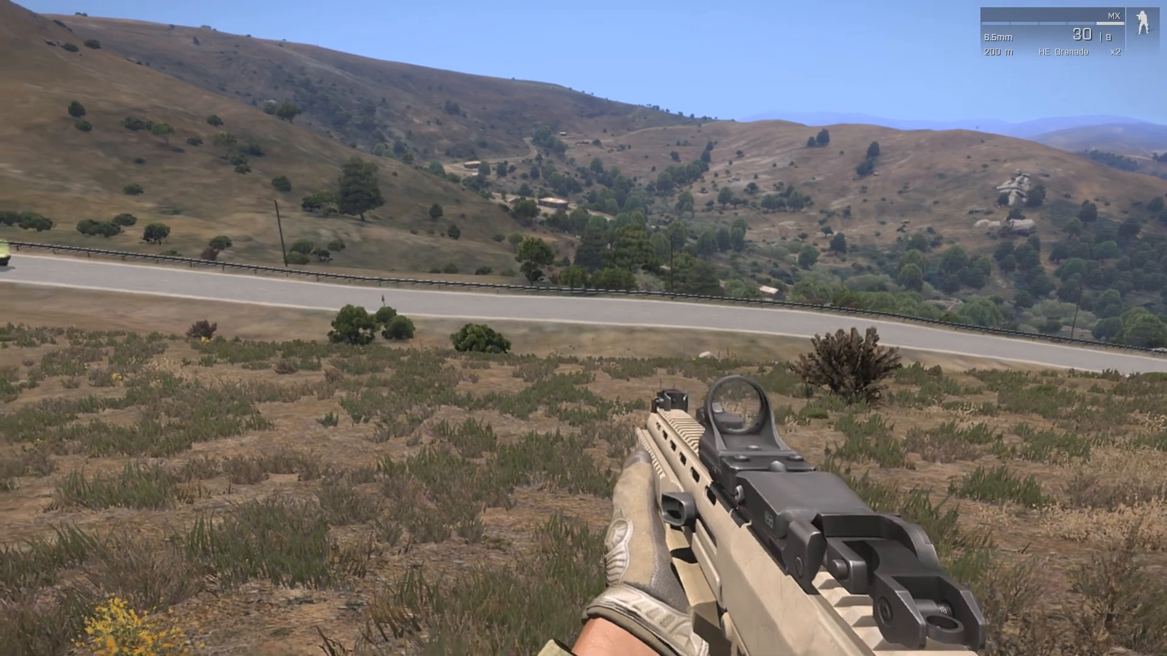